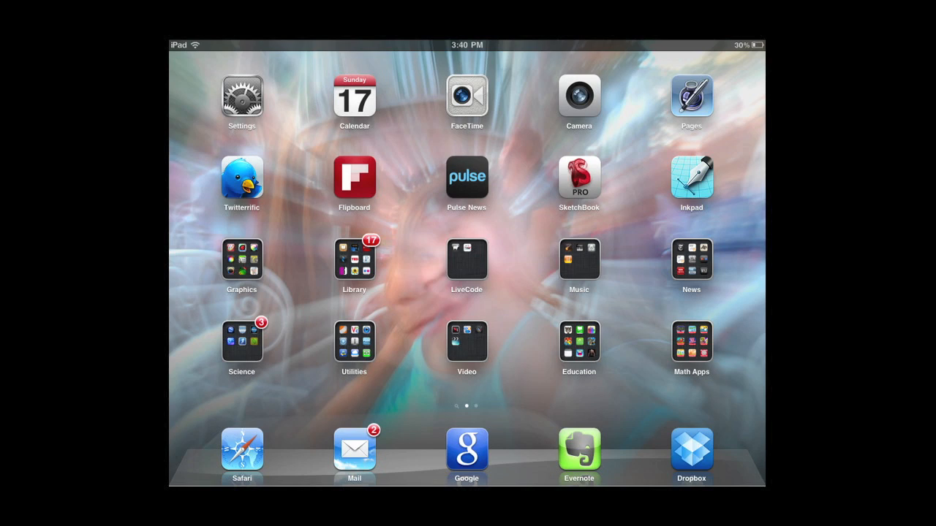
Launch Inkpad and start a new drawing from the gallery, showing page size options.
{"action": "left_click", "coordinate": [690, 178]}
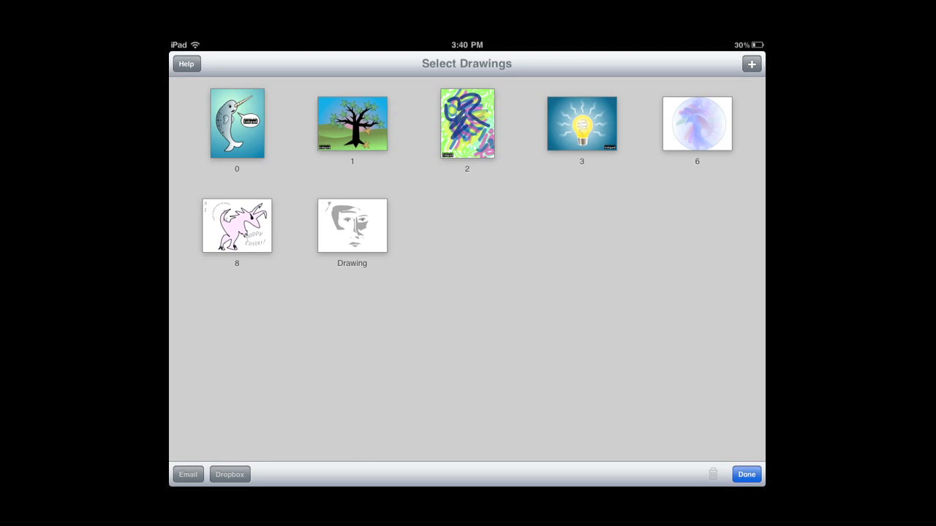
{"action": "left_click", "coordinate": [752, 64]}
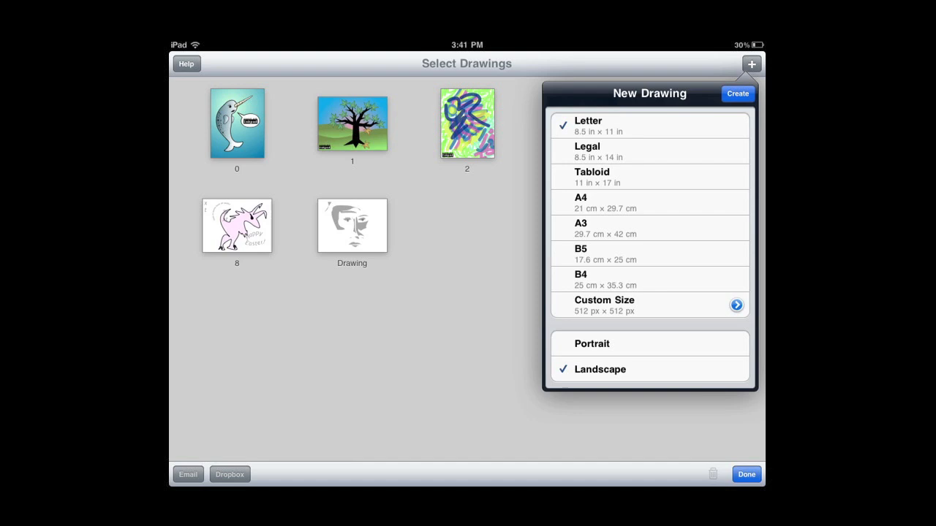
Create the landscape page and draw a filled blue curved blob with the pen tool.
{"action": "left_click", "coordinate": [737, 93]}
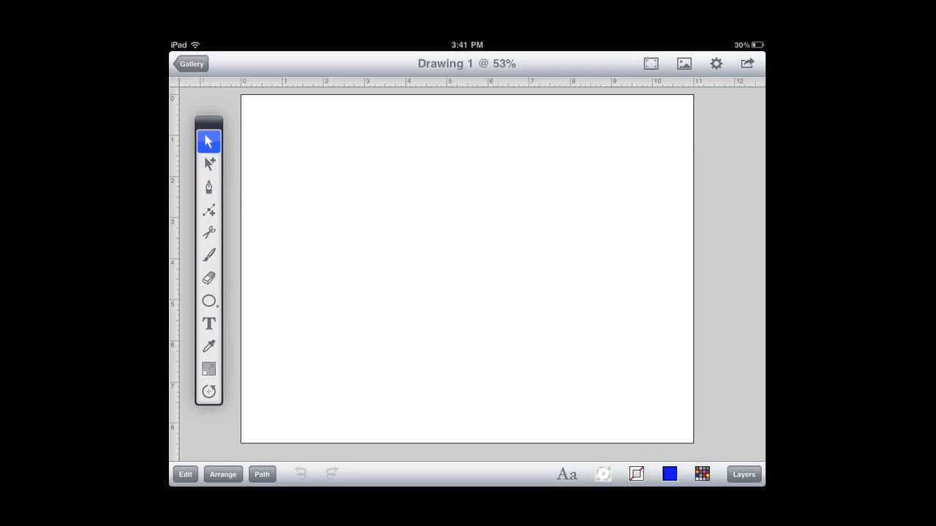
{"action": "left_click", "coordinate": [207, 162]}
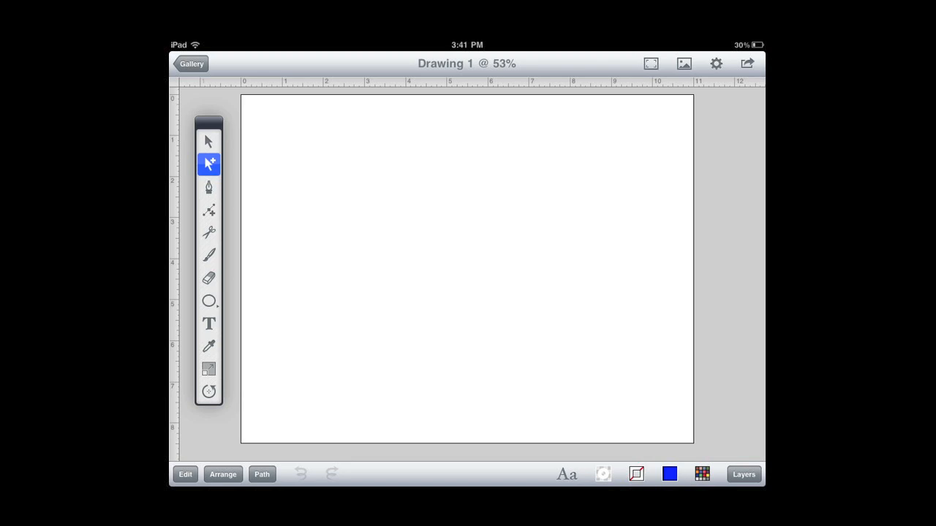
{"action": "left_click", "coordinate": [208, 187]}
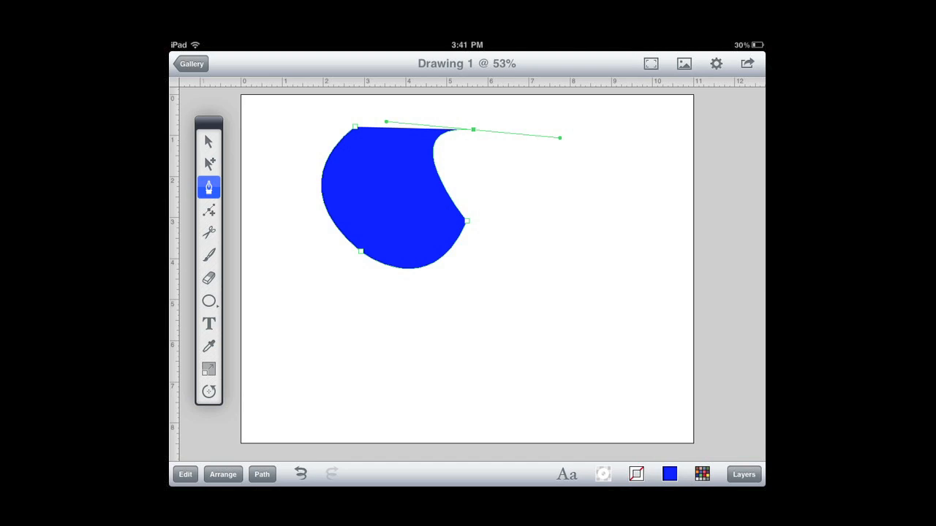
Remove the trial blue blob, leaving the page blank while trying the scissors and brush tools.
{"action": "left_click", "coordinate": [207, 141]}
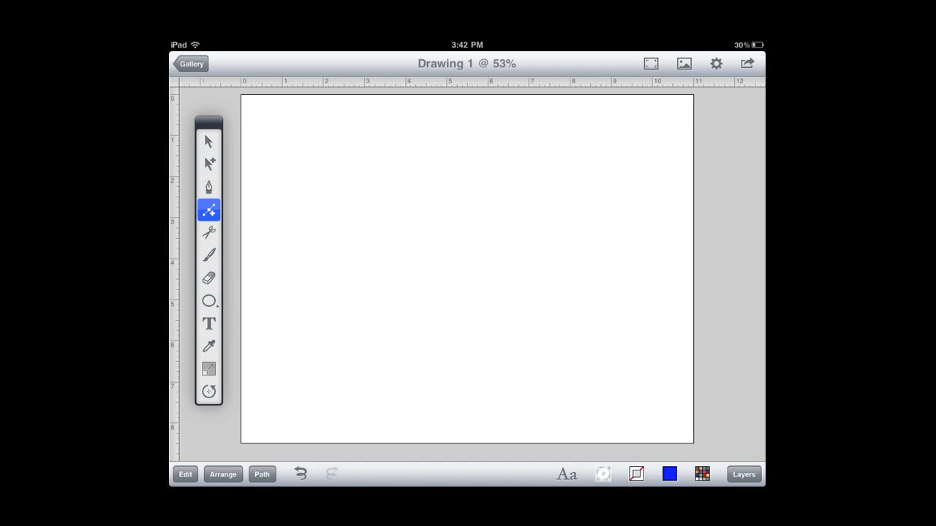
{"action": "left_click", "coordinate": [208, 233]}
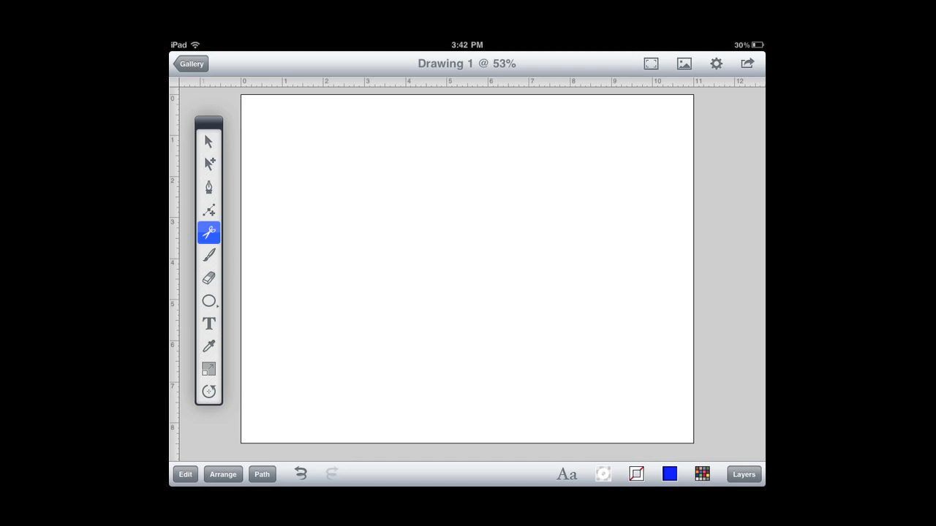
{"action": "left_click", "coordinate": [207, 254]}
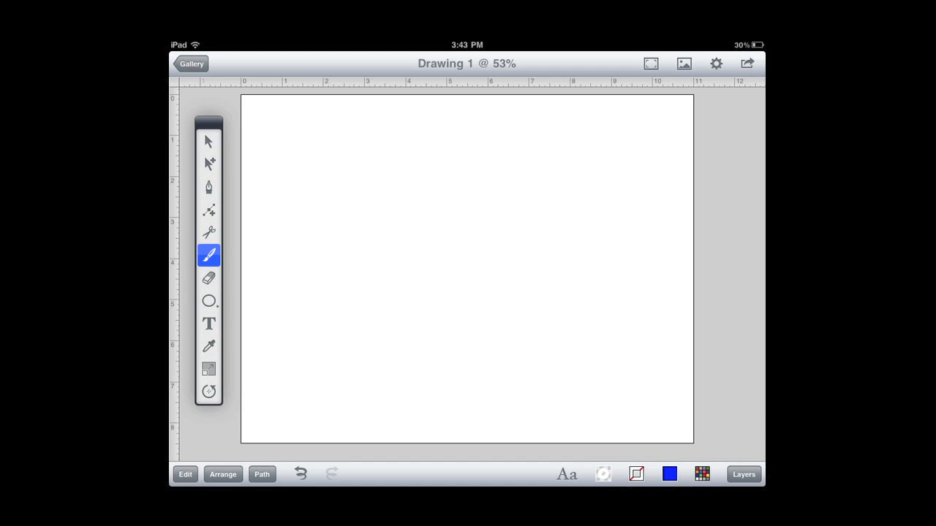
{"action": "left_click", "coordinate": [208, 278]}
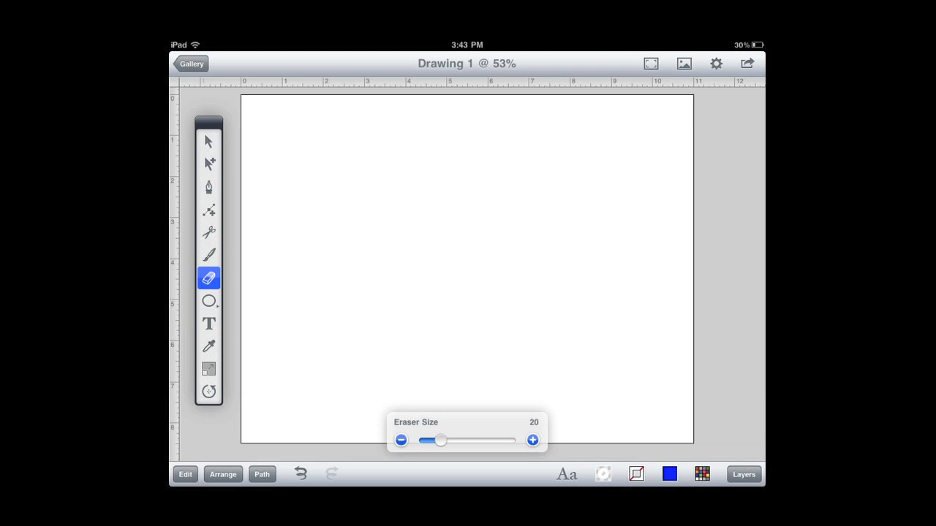
{"action": "left_click", "coordinate": [208, 302]}
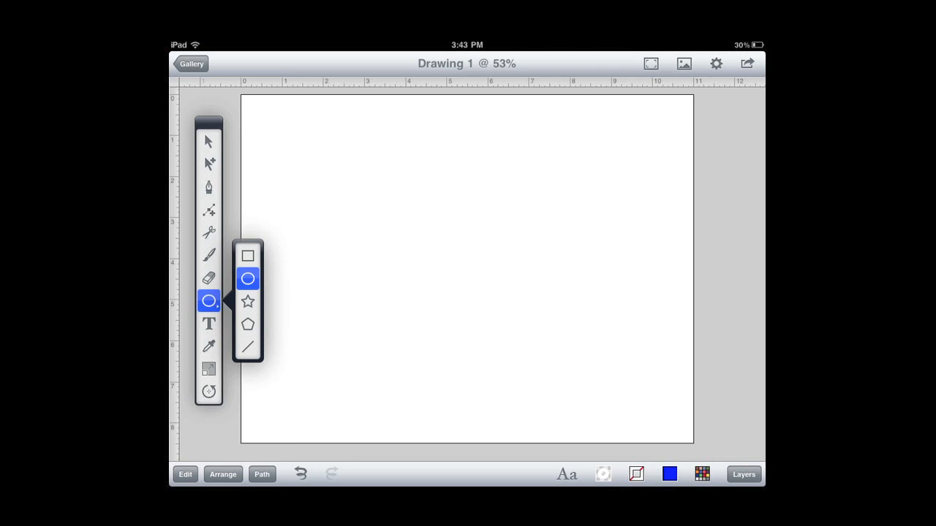
{"action": "left_click", "coordinate": [208, 325]}
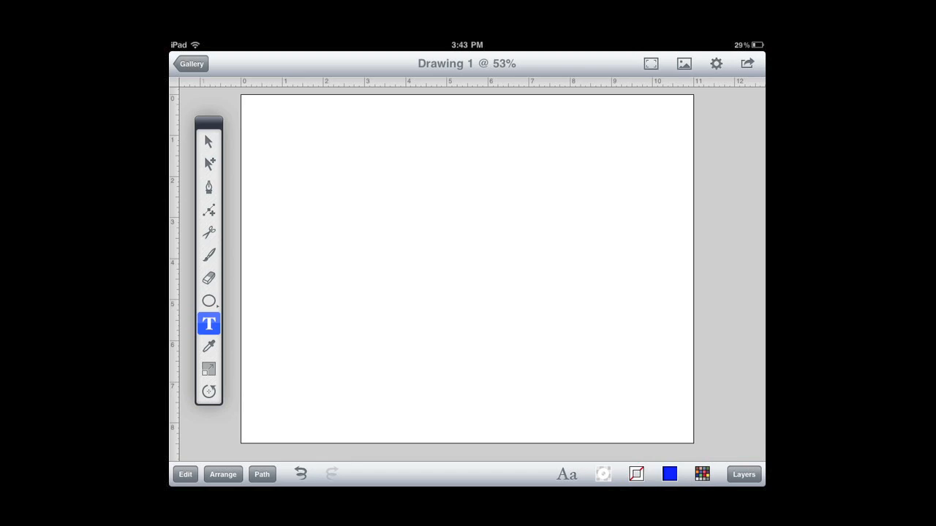
{"action": "left_click", "coordinate": [208, 368]}
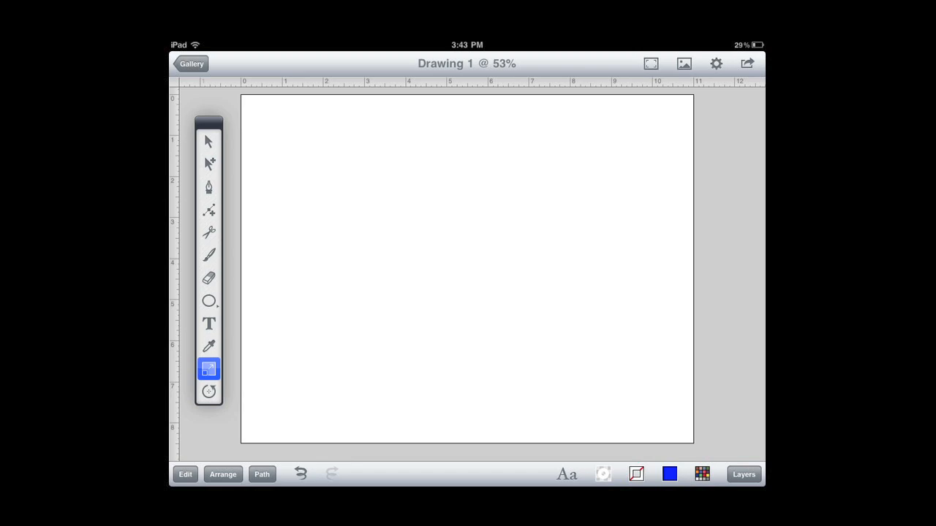
{"action": "left_click", "coordinate": [207, 392]}
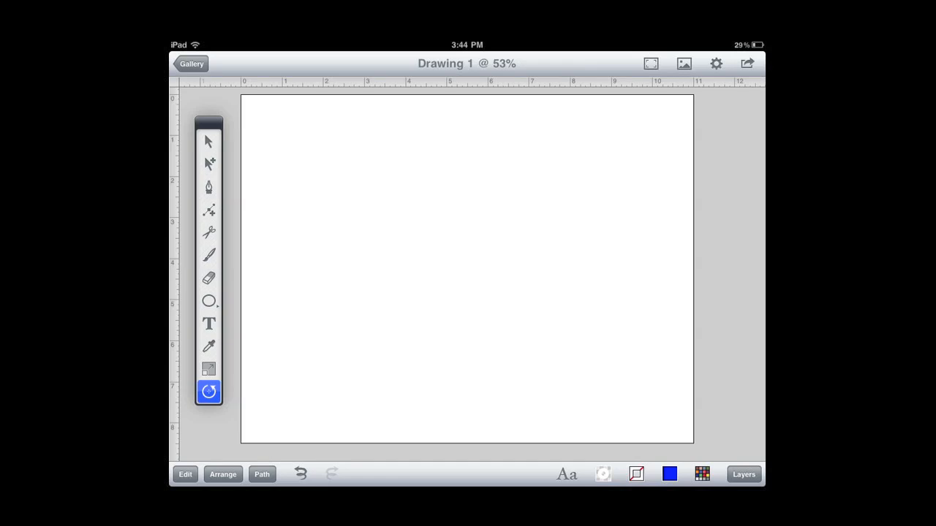
{"action": "left_click", "coordinate": [184, 474]}
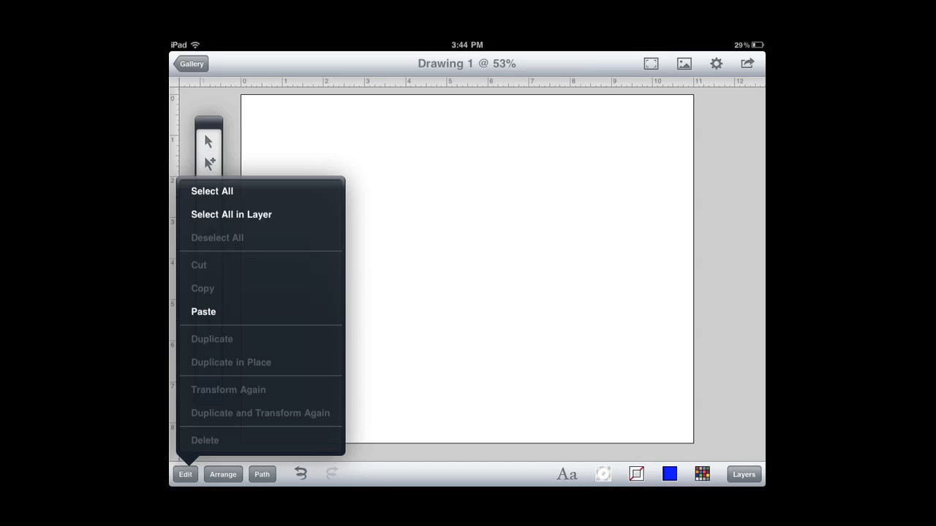
{"action": "left_click", "coordinate": [222, 474]}
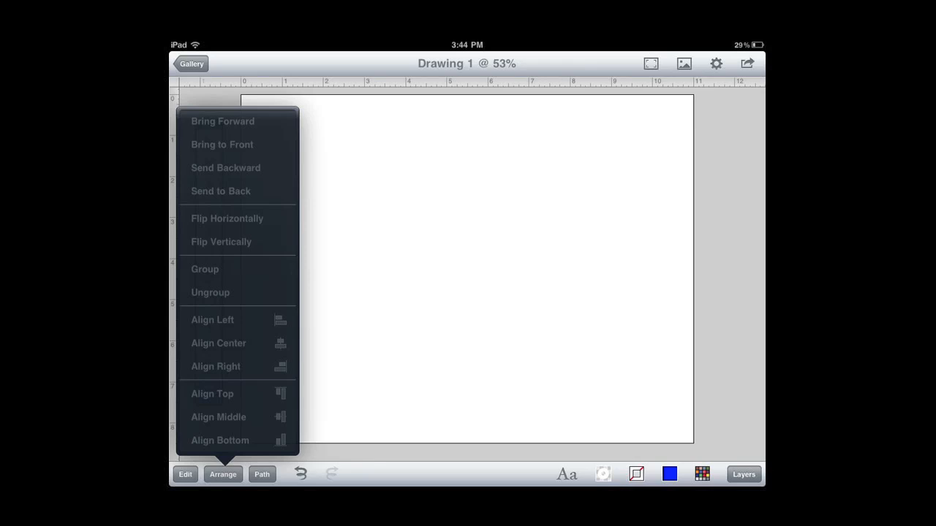
{"action": "left_click", "coordinate": [260, 474]}
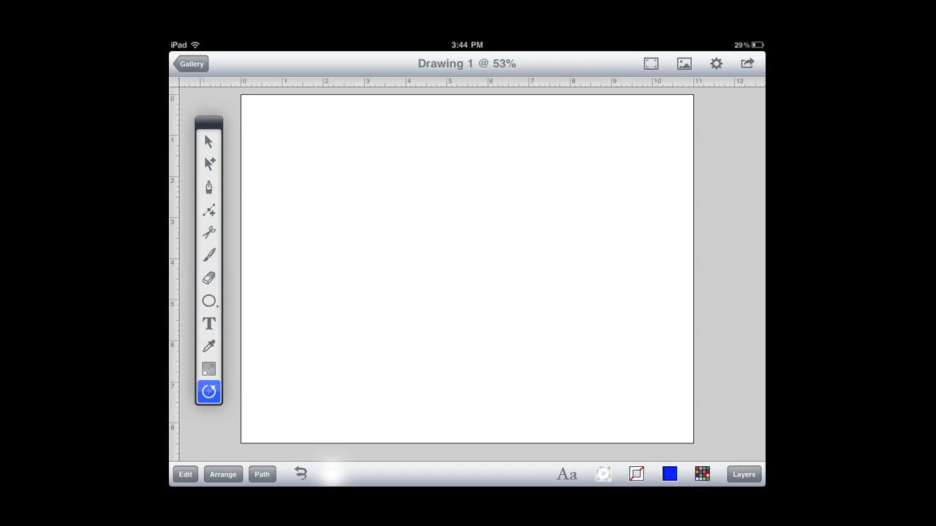
{"action": "left_click", "coordinate": [566, 473]}
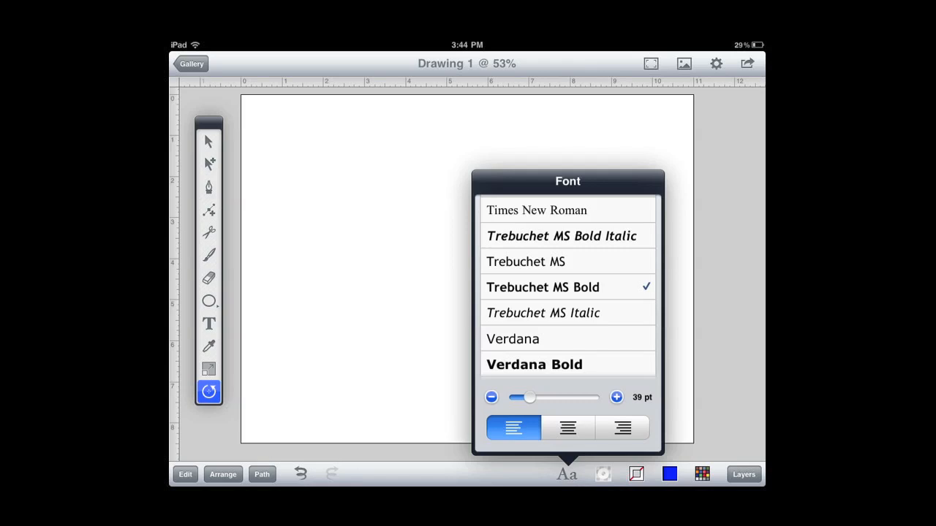
{"action": "left_click", "coordinate": [603, 474]}
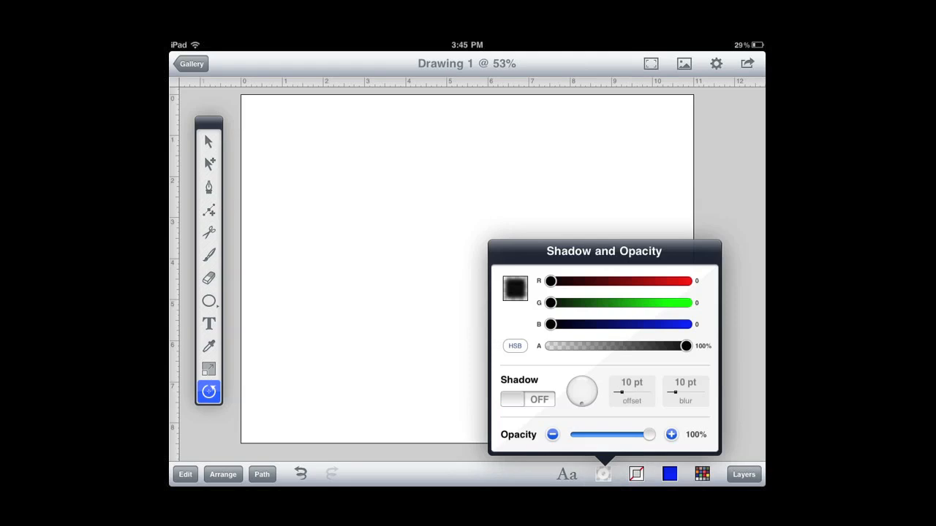
{"action": "left_click", "coordinate": [635, 474]}
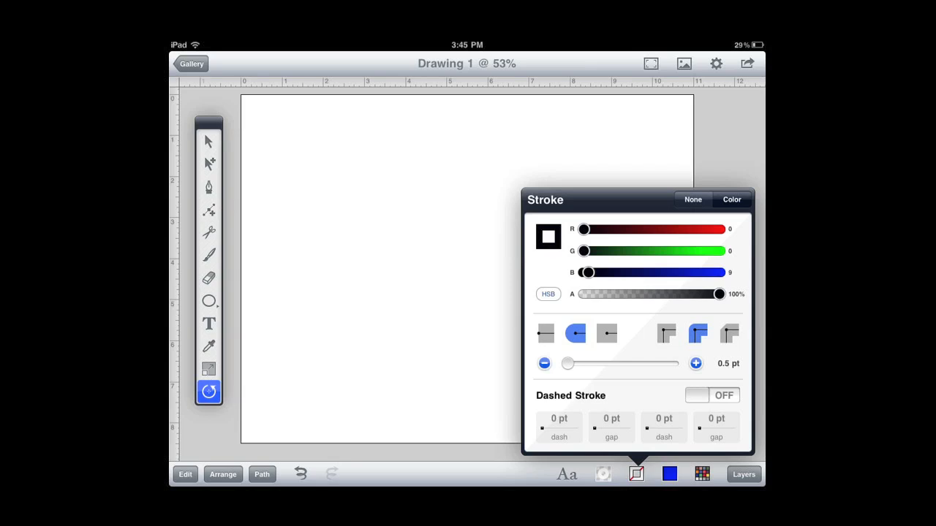
{"action": "left_click", "coordinate": [669, 474]}
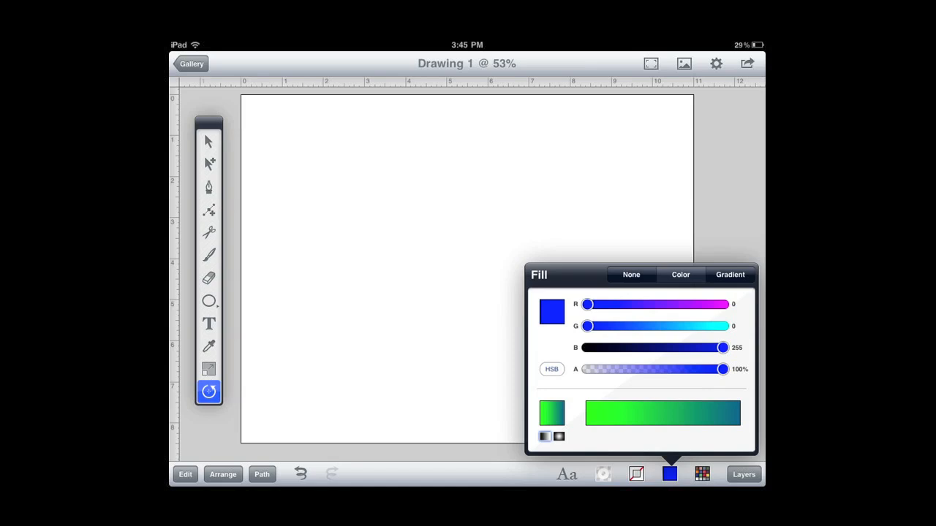
{"action": "left_click", "coordinate": [702, 474]}
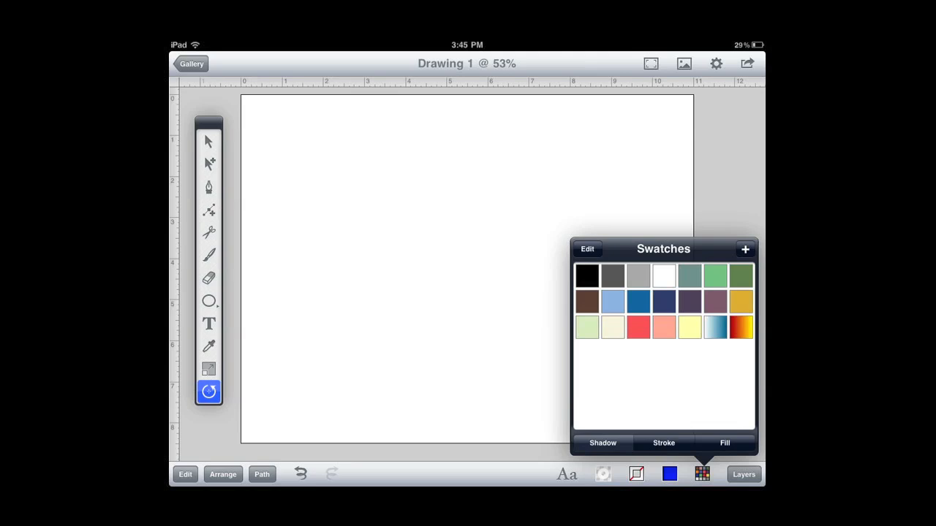
{"action": "left_click", "coordinate": [743, 474]}
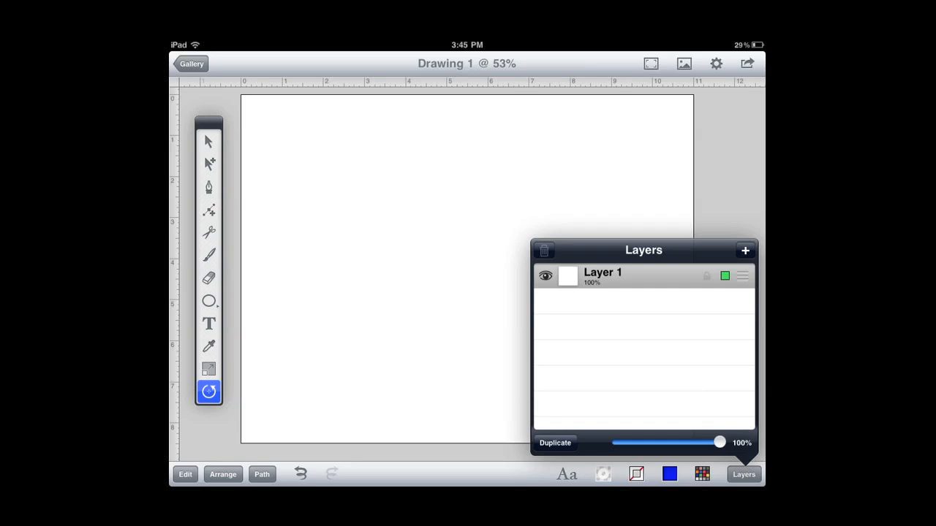
{"action": "left_click", "coordinate": [743, 473]}
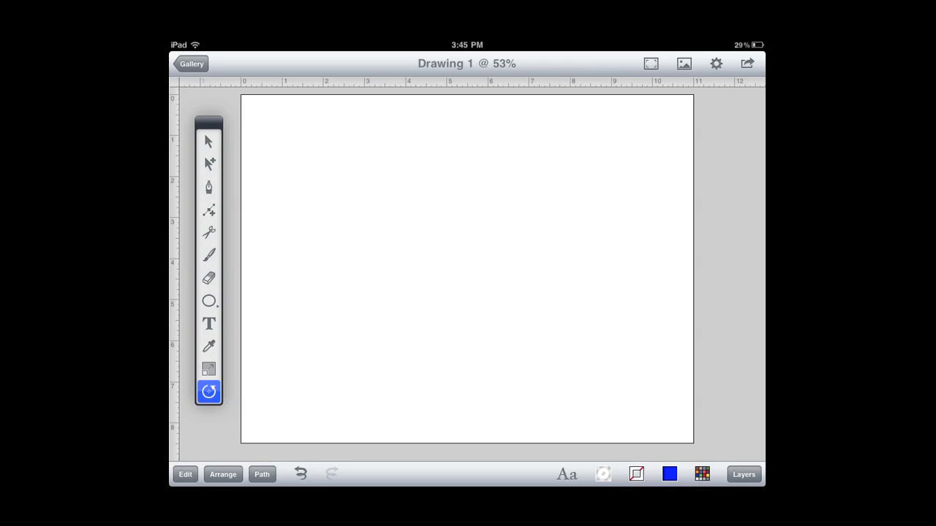
Draw a large circle across the page centre and set its fill to None, leaving a black outline.
{"action": "left_click", "coordinate": [208, 302]}
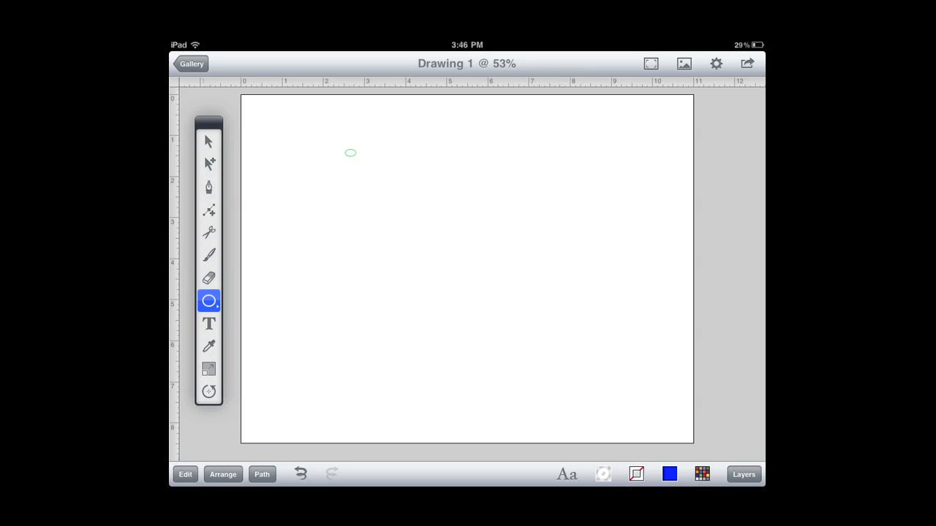
{"action": "left_click_drag", "start_coordinate": [351, 152], "coordinate": [555, 263]}
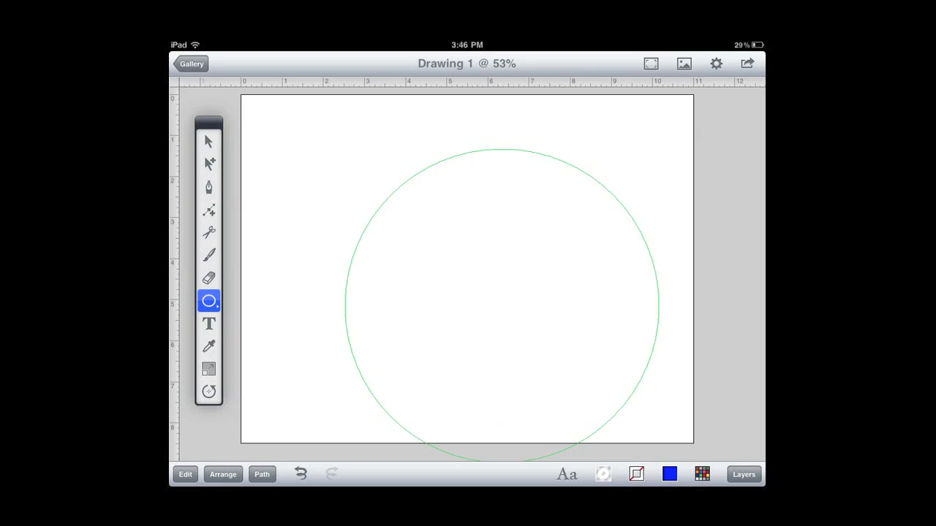
{"action": "left_click", "coordinate": [208, 140]}
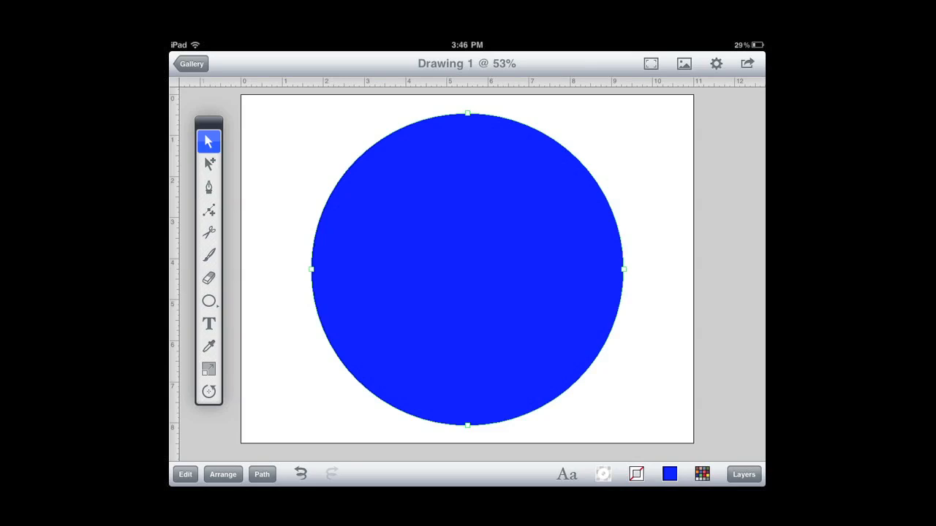
{"action": "left_click", "coordinate": [669, 474]}
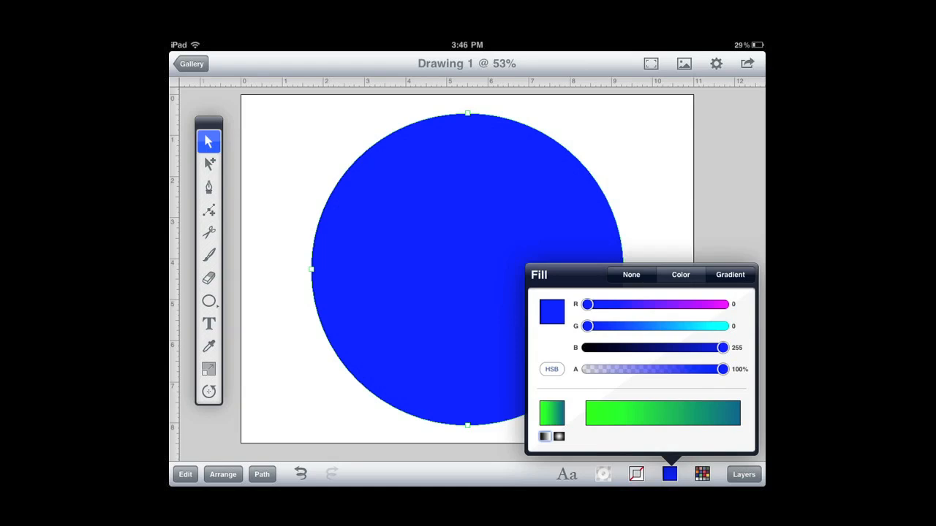
{"action": "left_click", "coordinate": [670, 474]}
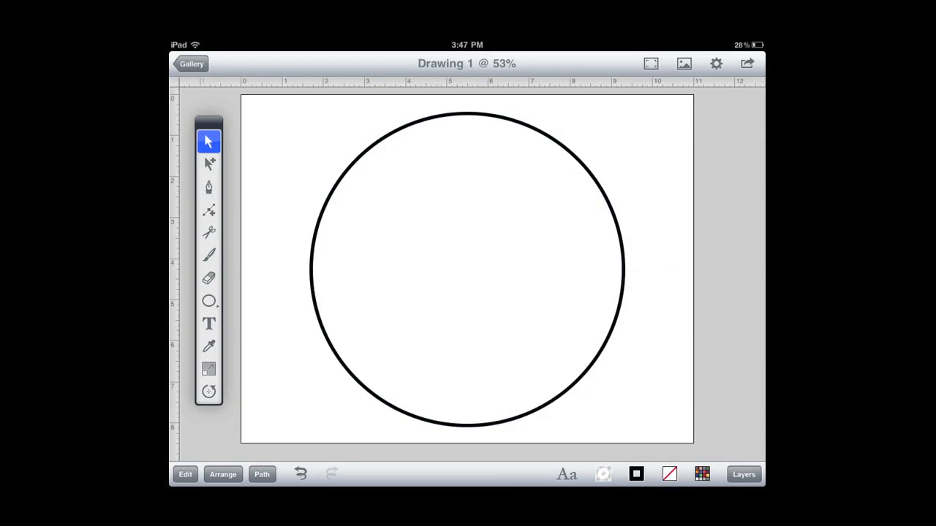
{"action": "left_click", "coordinate": [743, 474]}
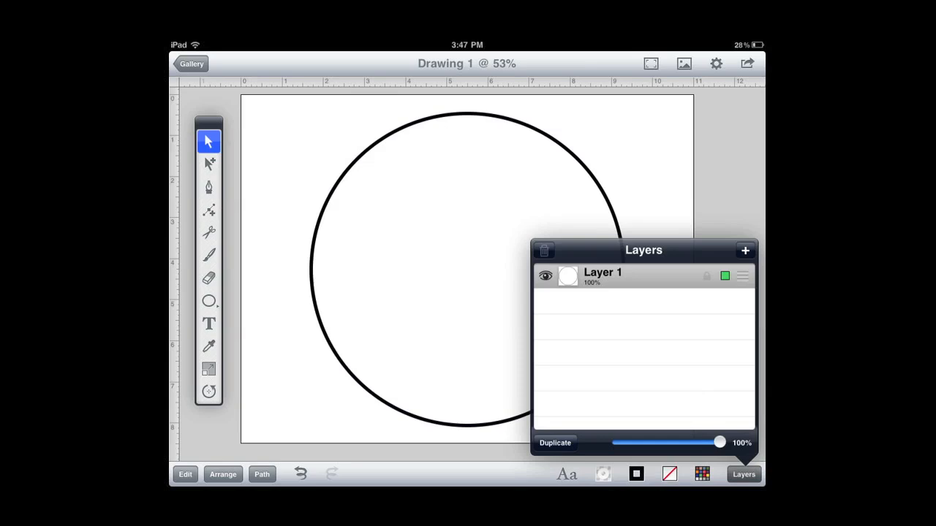
{"action": "double_click", "coordinate": [602, 277]}
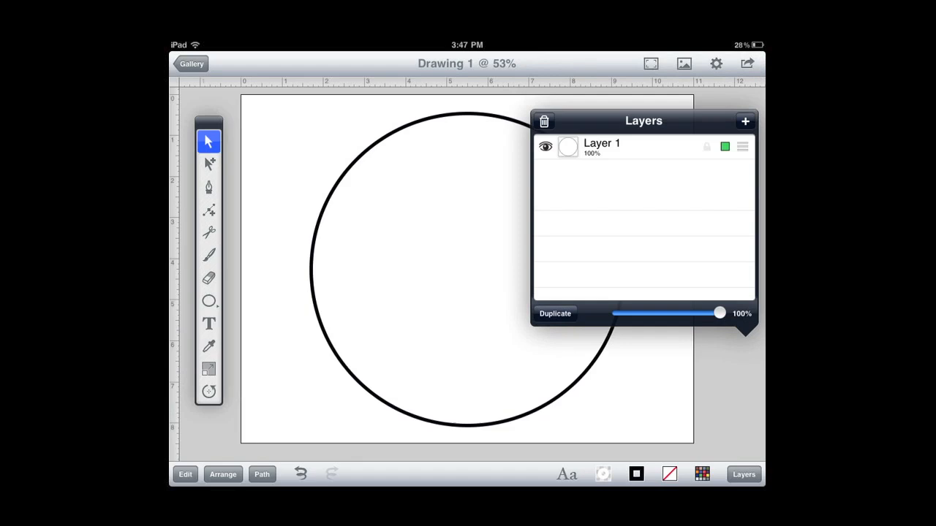
{"action": "left_click", "coordinate": [746, 120]}
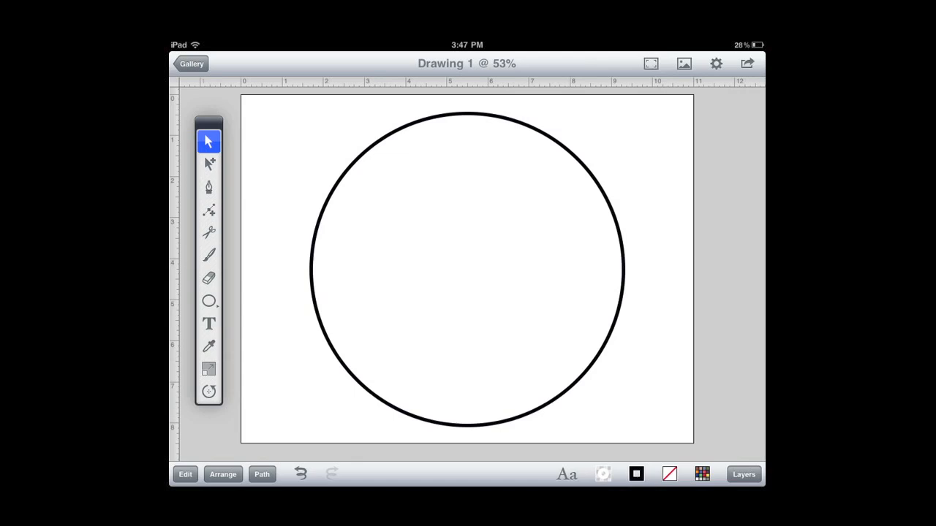
Add the text 'Awarded for Championing the Cause For Clean Beaches' and move it toward the top left.
{"action": "left_click", "coordinate": [207, 325]}
{"action": "type", "text": "Awarded for Championing the Cause For Clean Beaches"}
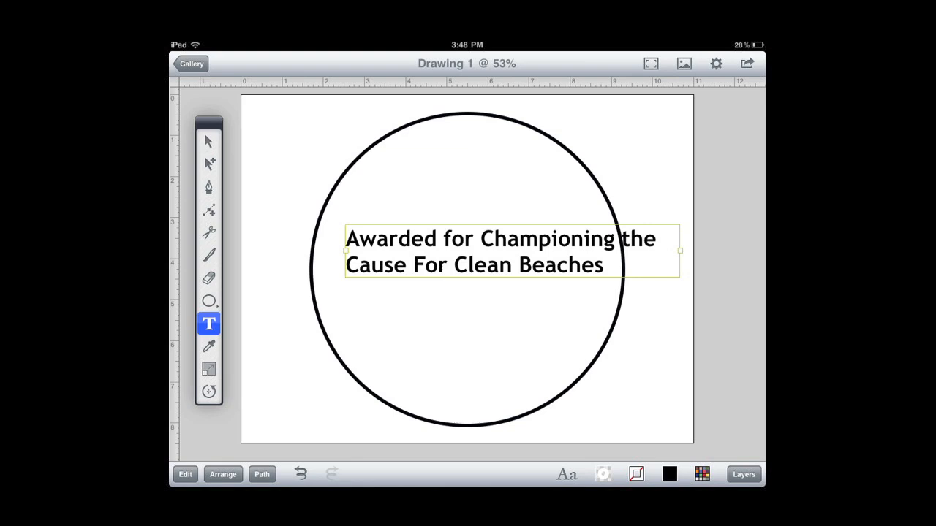
{"action": "left_click", "coordinate": [208, 141]}
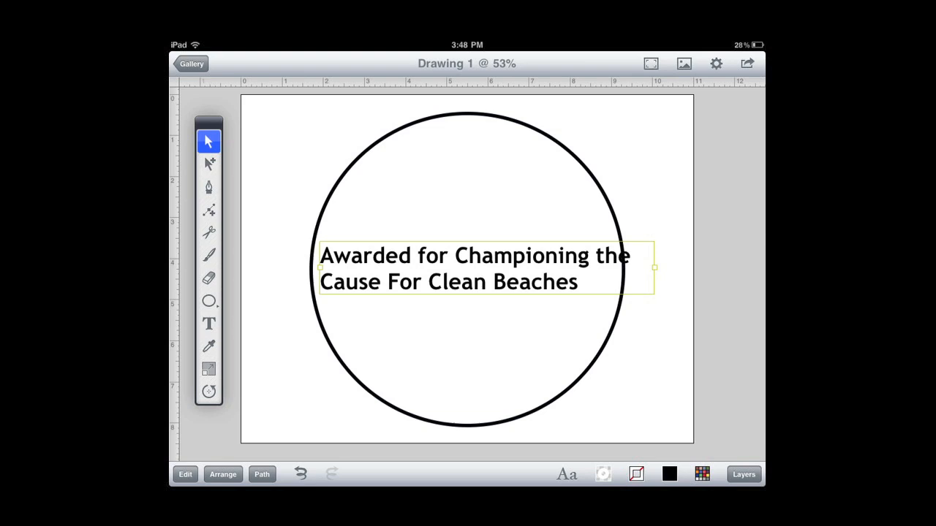
{"action": "left_click_drag", "start_coordinate": [485, 269], "coordinate": [448, 193]}
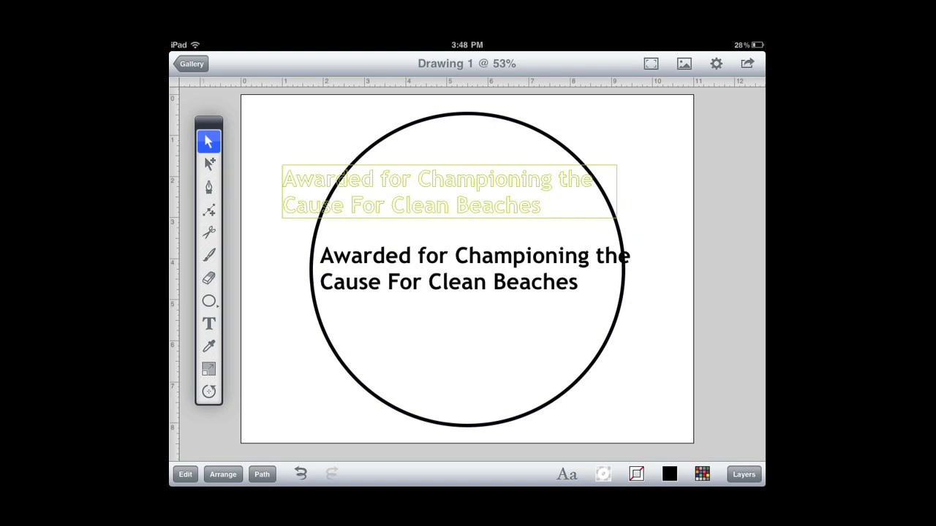
Draw a thinner inner circle inside the ring and select its path for path operations.
{"action": "left_click", "coordinate": [208, 301]}
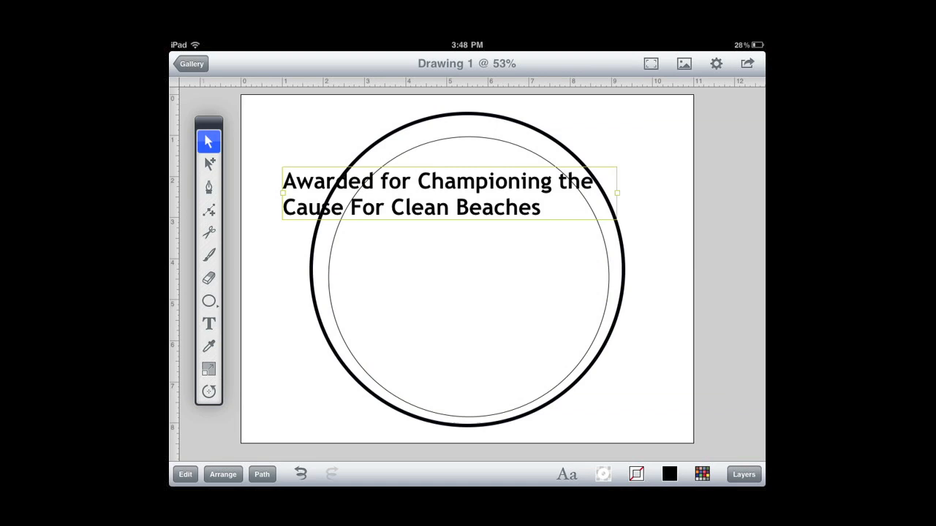
{"action": "left_click", "coordinate": [207, 162]}
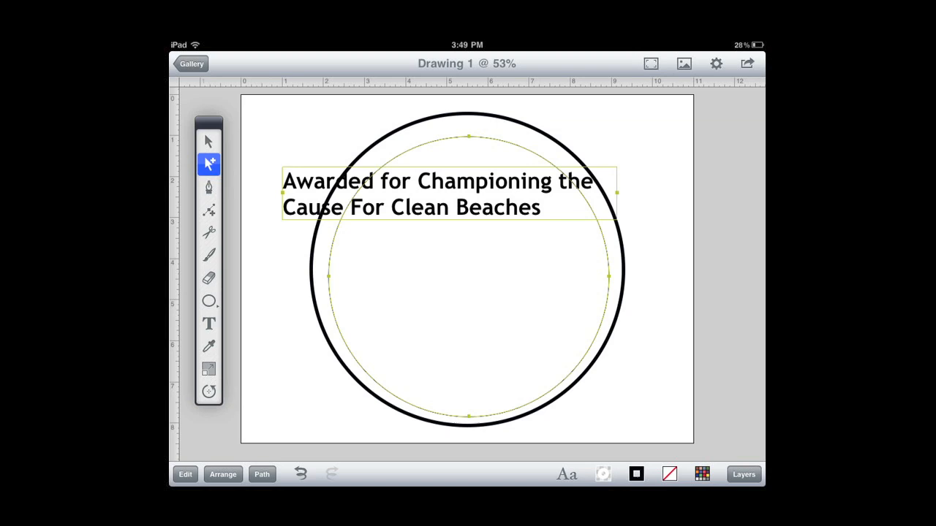
{"action": "left_click", "coordinate": [260, 474]}
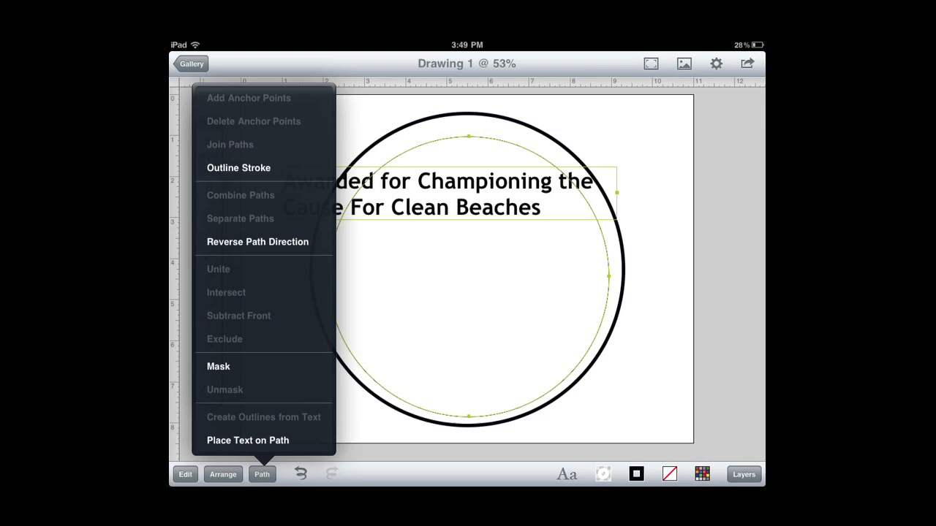
Place the award text along the inner circle and recolour it with an orange-to-yellow gradient.
{"action": "left_click", "coordinate": [248, 440]}
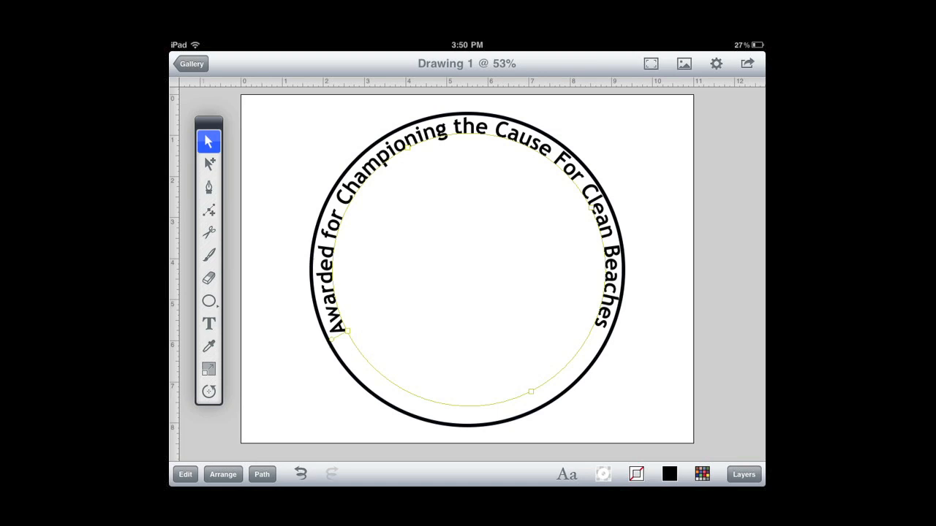
{"action": "left_click", "coordinate": [668, 473]}
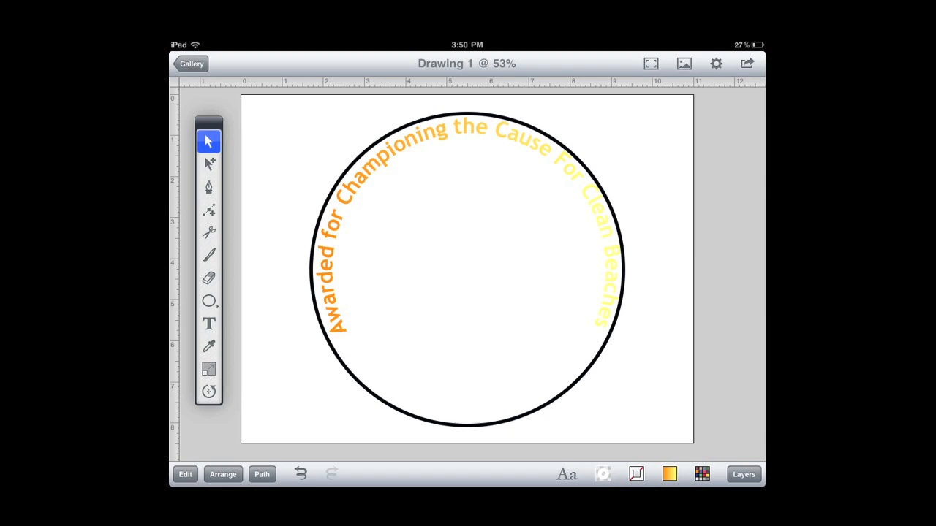
Add a blue filled circle inside the ring and slice away its top half with the knife.
{"action": "left_click", "coordinate": [208, 301]}
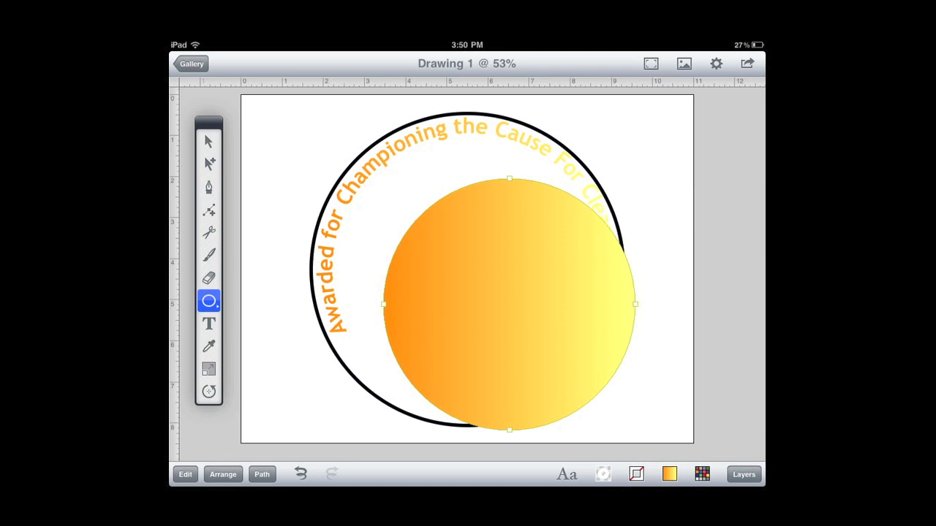
{"action": "left_click", "coordinate": [669, 474]}
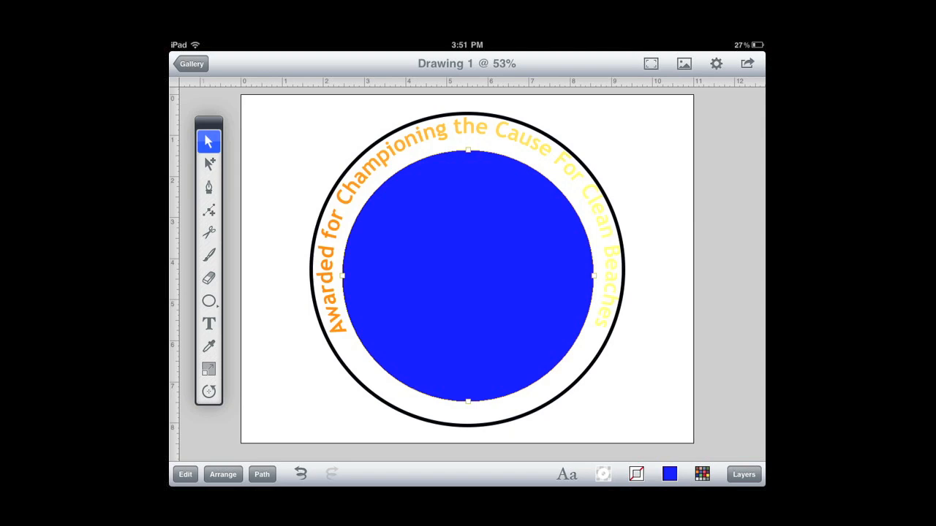
{"action": "left_click", "coordinate": [208, 233]}
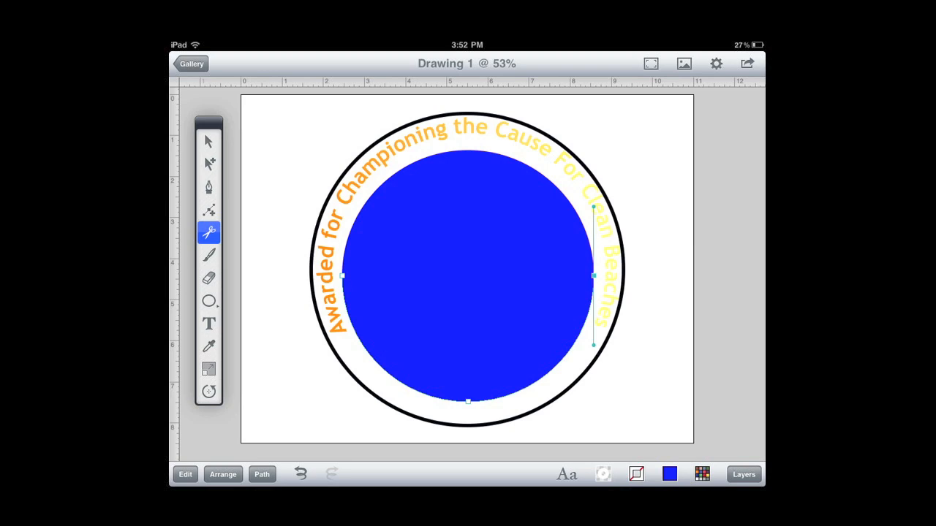
{"action": "left_click", "coordinate": [208, 140]}
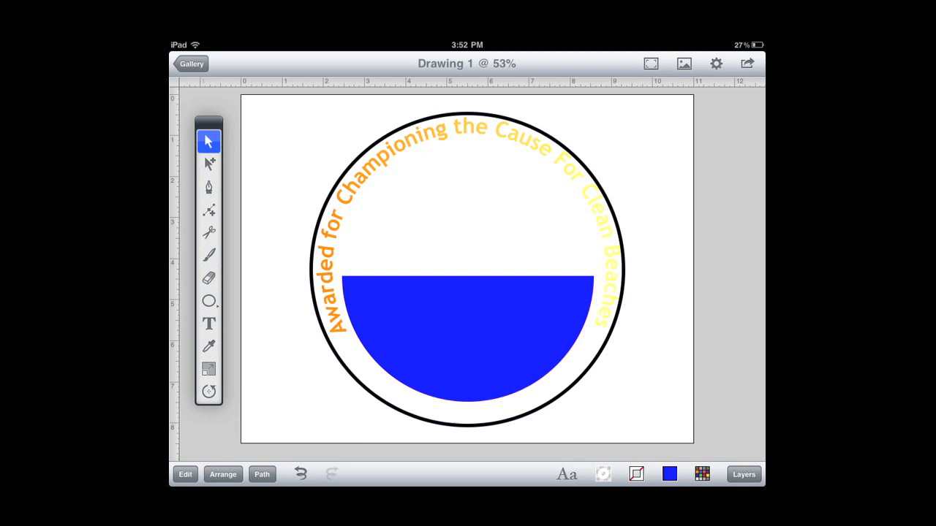
Draw a blue wave crest curling up from the flat top edge of the half circle.
{"action": "left_click", "coordinate": [208, 187]}
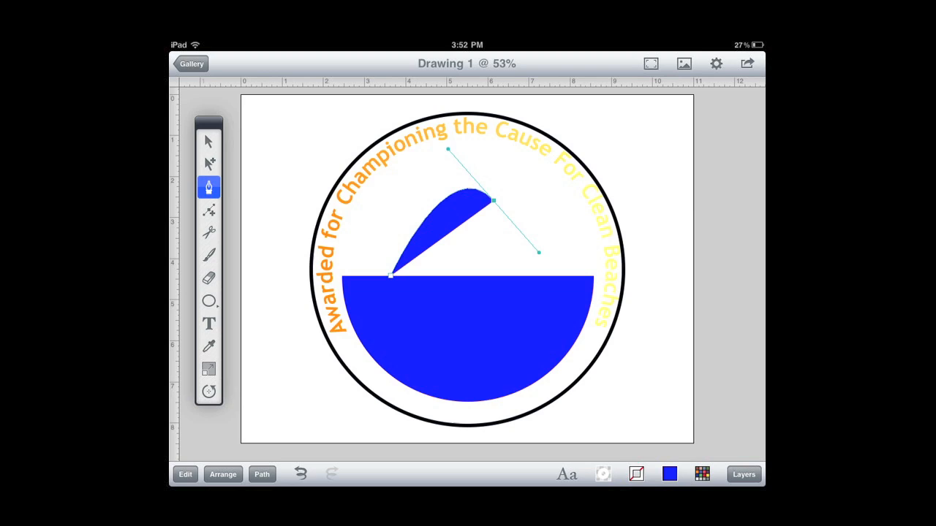
{"action": "left_click", "coordinate": [209, 141]}
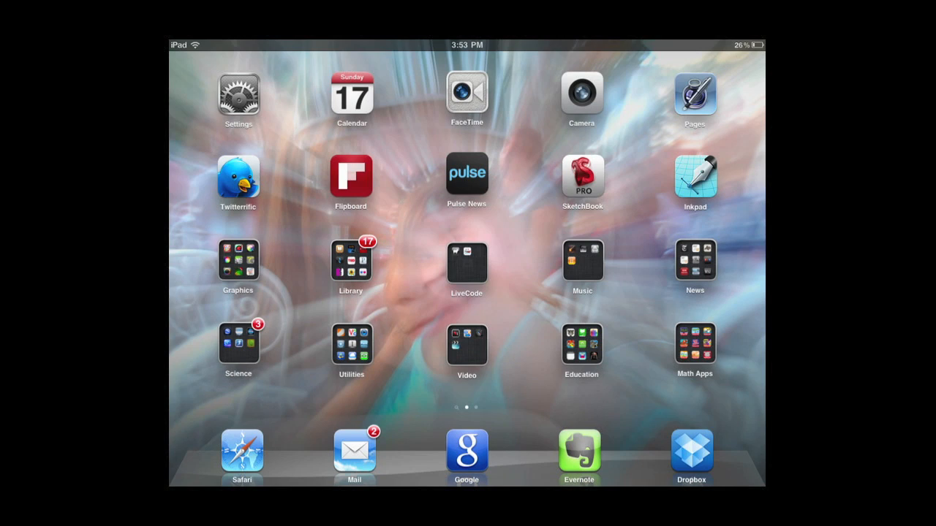
Switch to the web browser to find a surfer photo, then return to the logo drawing.
{"action": "left_click", "coordinate": [242, 450]}
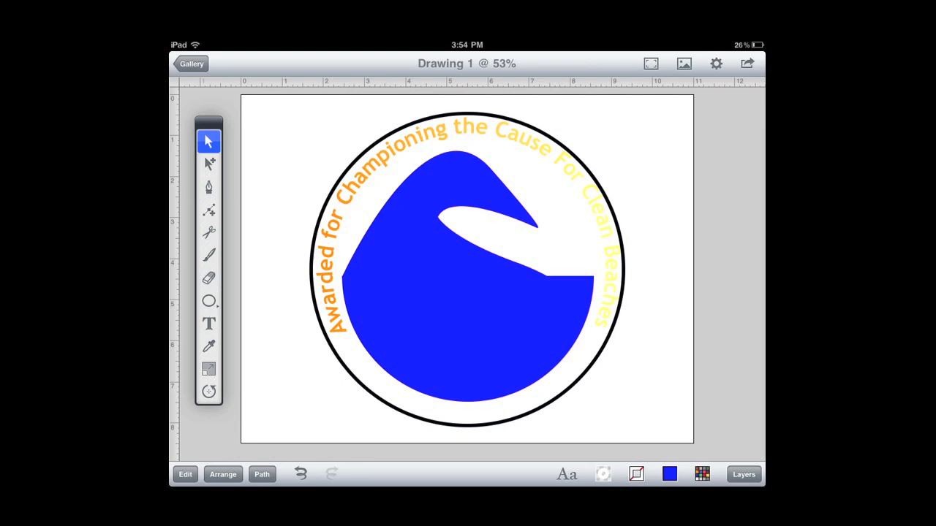
Paste the surfer photo onto its own layer and enlarge it over the logo for tracing.
{"action": "left_click", "coordinate": [683, 62]}
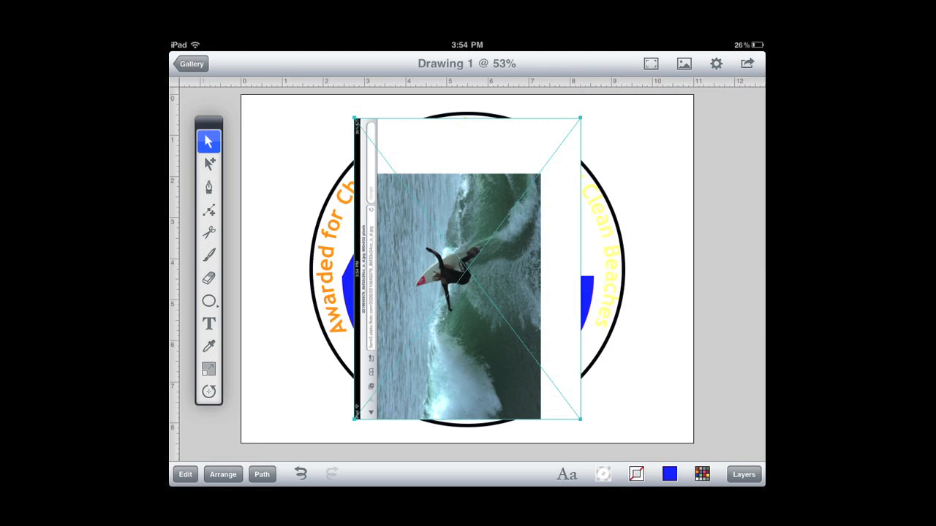
{"action": "left_click", "coordinate": [743, 473]}
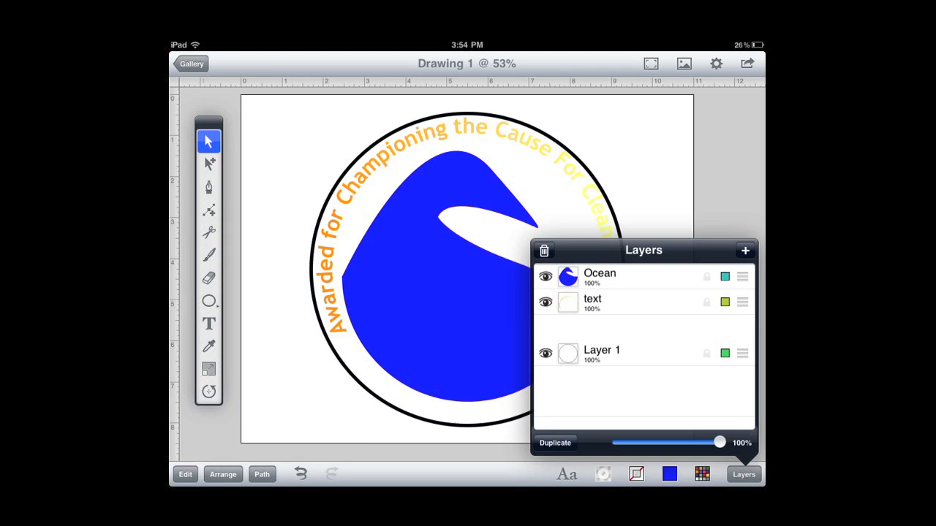
{"action": "left_click", "coordinate": [744, 250]}
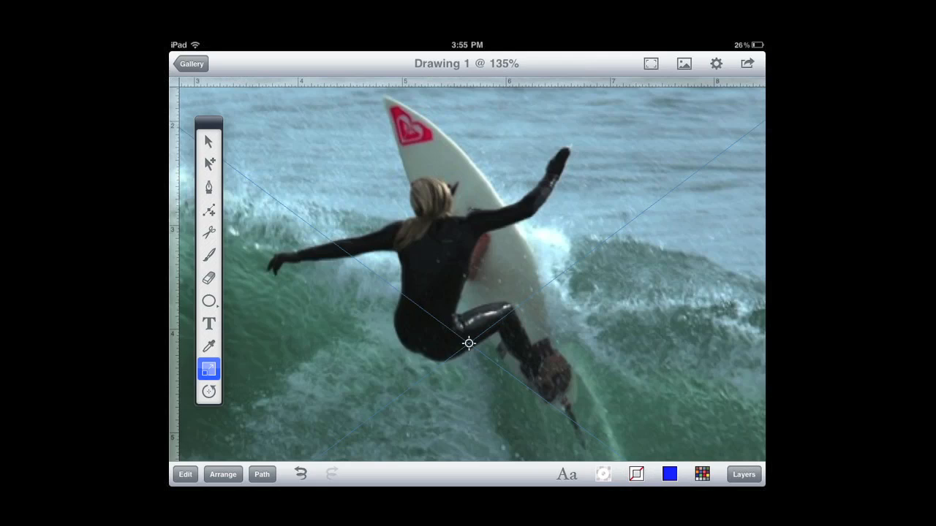
Trace a closed Pen path around the surfboard over the photo.
{"action": "left_click", "coordinate": [743, 473]}
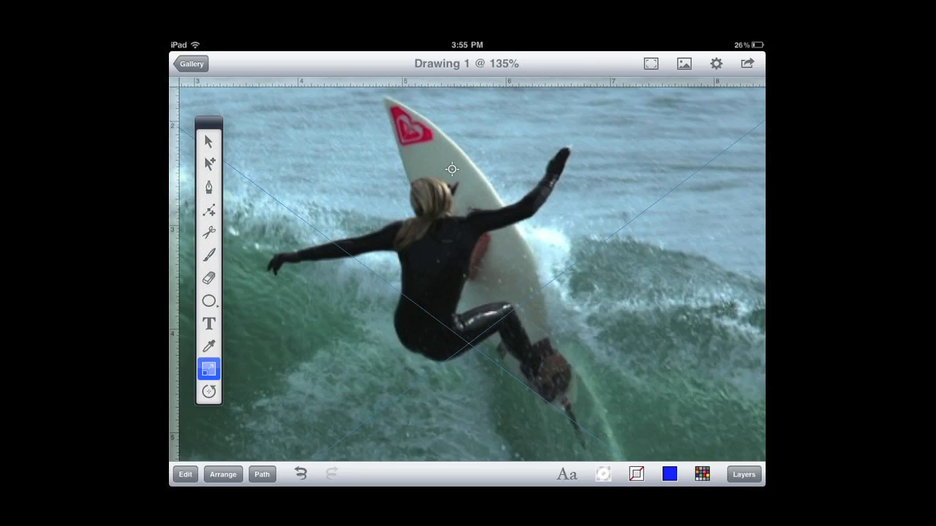
{"action": "left_click", "coordinate": [208, 254]}
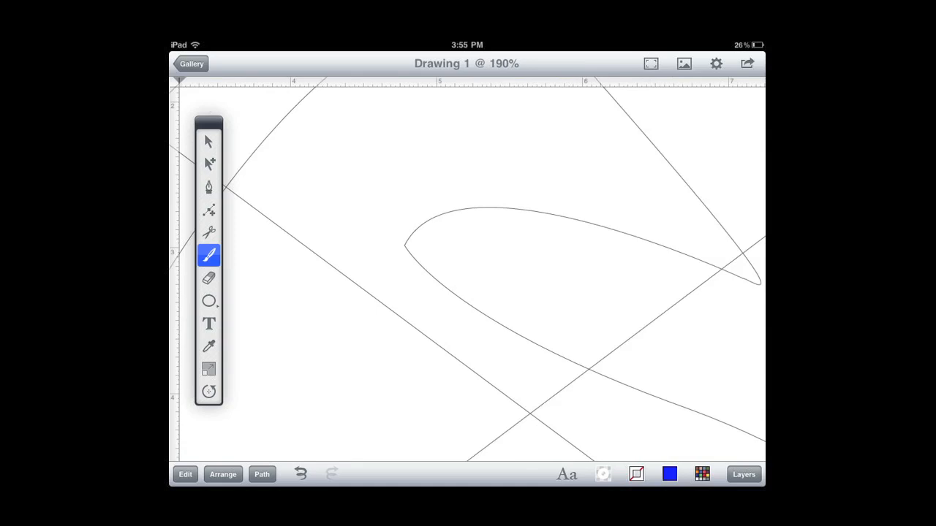
{"action": "left_click", "coordinate": [682, 63]}
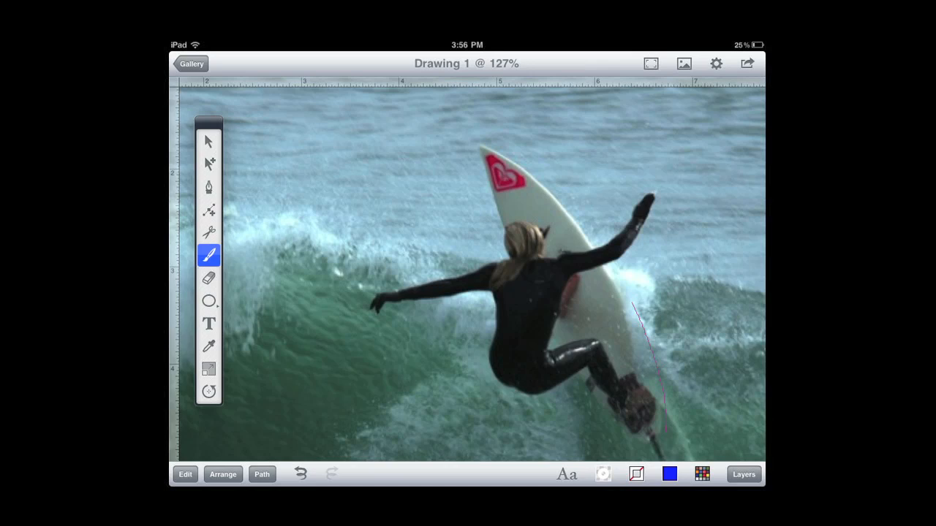
{"action": "left_click_drag", "start_coordinate": [636, 314], "coordinate": [475, 147]}
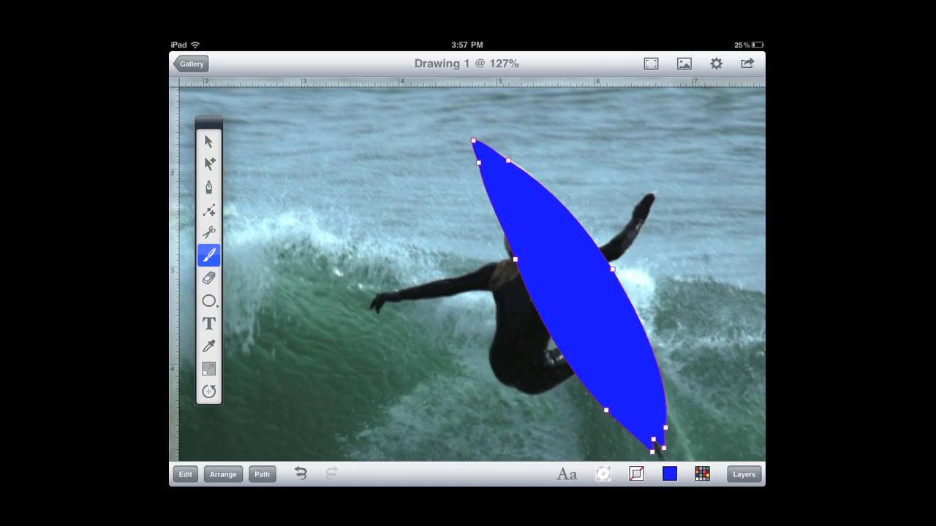
Set the surfboard shape's fill to None, leaving a black outline.
{"action": "left_click", "coordinate": [669, 474]}
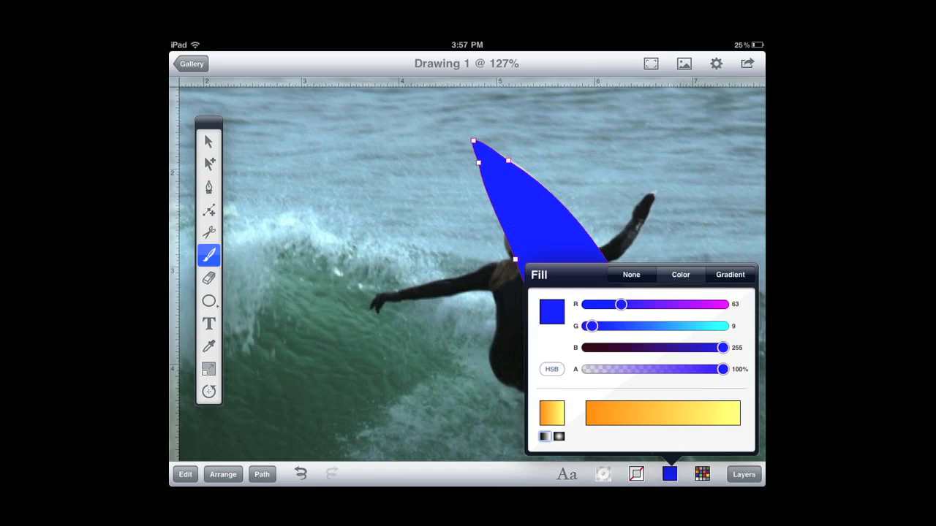
{"action": "left_click", "coordinate": [669, 474]}
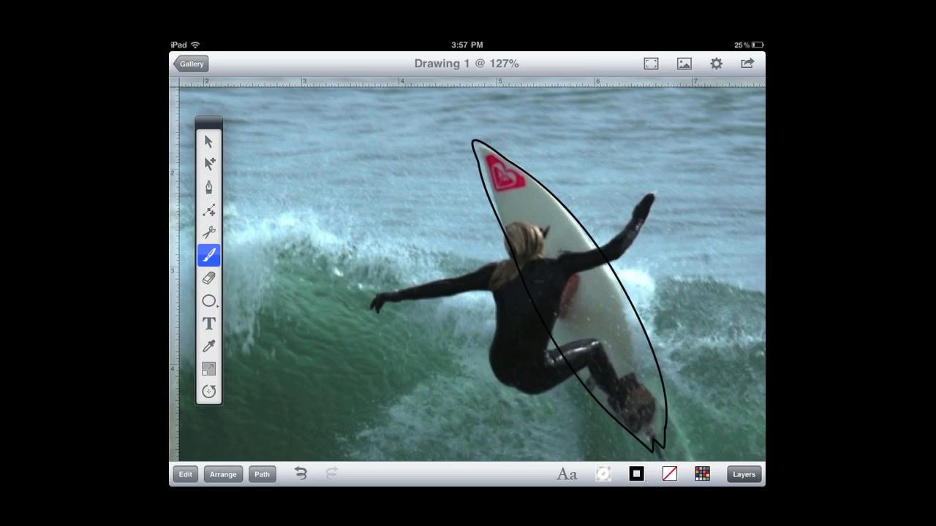
Give the traced surfer a green-to-blue gradient, make the surfboard white and hide the Photos layer.
{"action": "left_click", "coordinate": [742, 473]}
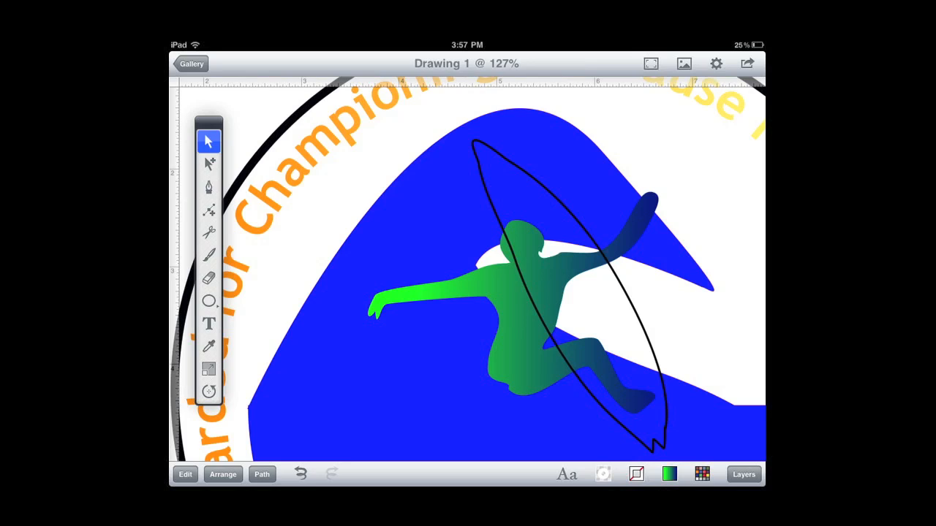
{"action": "left_click", "coordinate": [670, 474]}
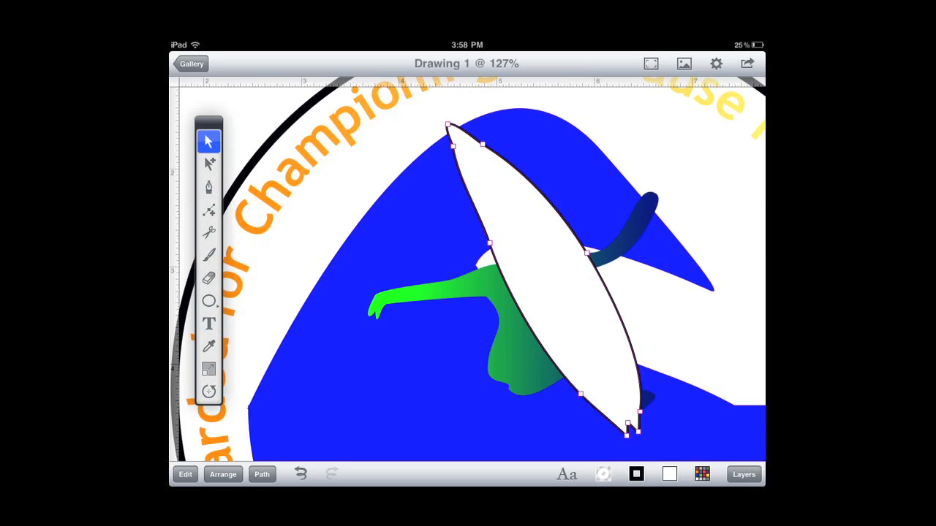
{"action": "left_click", "coordinate": [743, 473]}
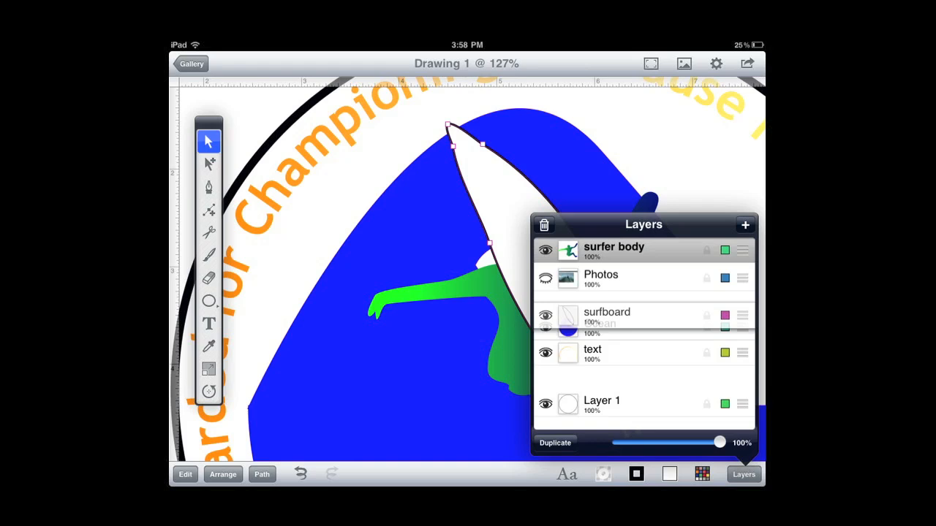
{"action": "left_click", "coordinate": [743, 474]}
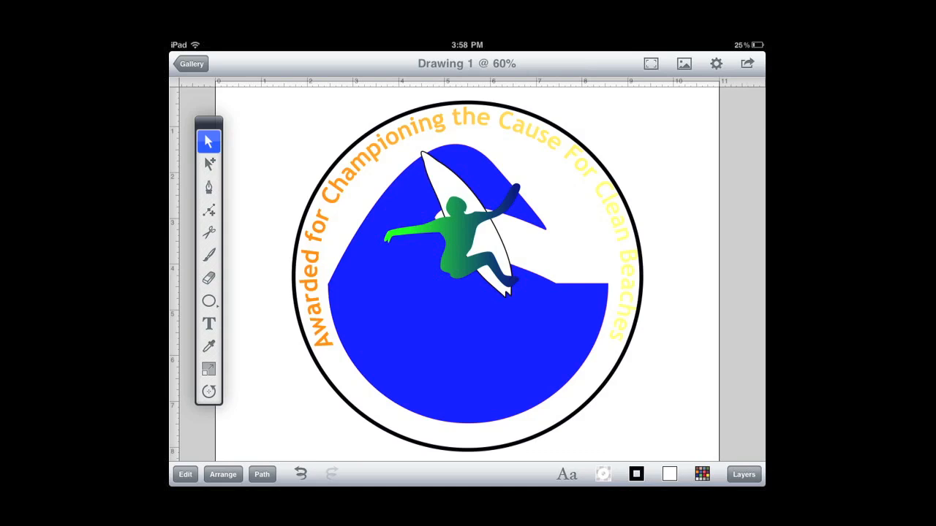
Adjust the end of the arched 'Clean Beaches' text where it meets the ring.
{"action": "left_click", "coordinate": [262, 474]}
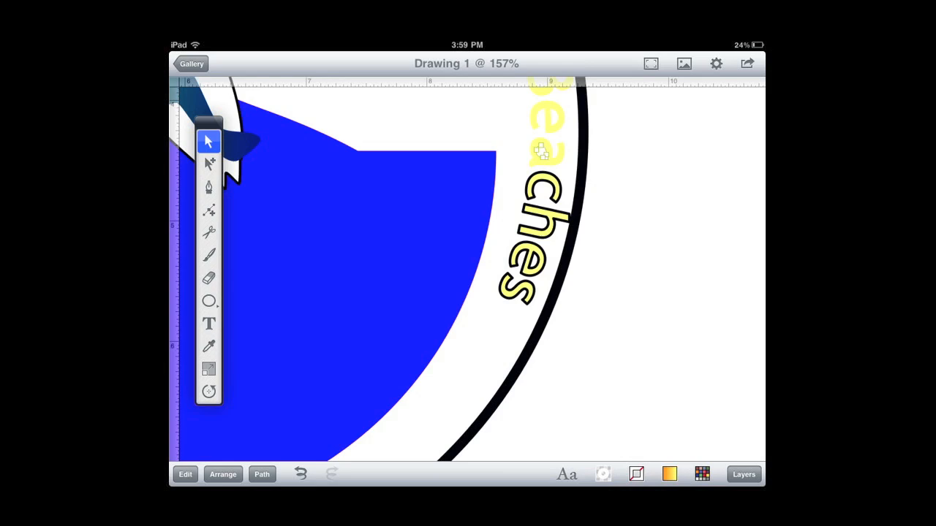
{"action": "left_click", "coordinate": [634, 474]}
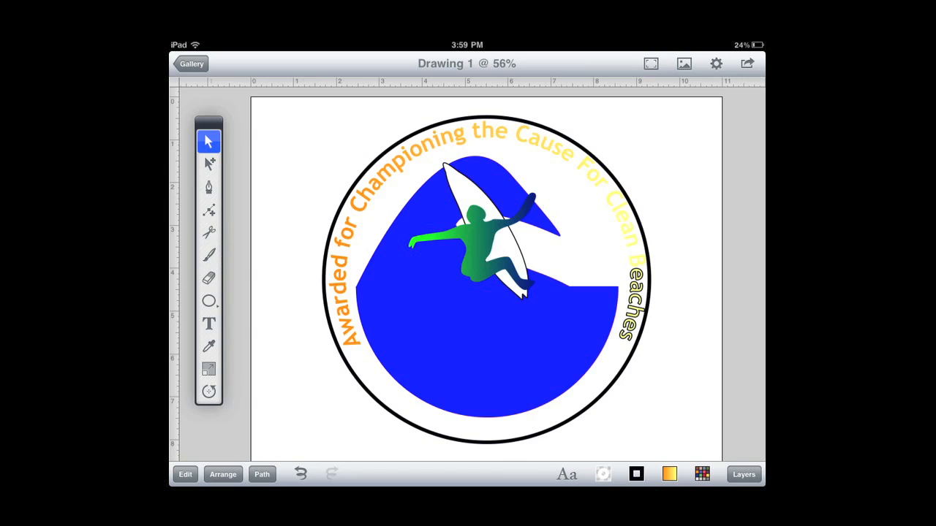
Leave the drawing's sharing options and return to the gallery.
{"action": "left_click", "coordinate": [745, 63]}
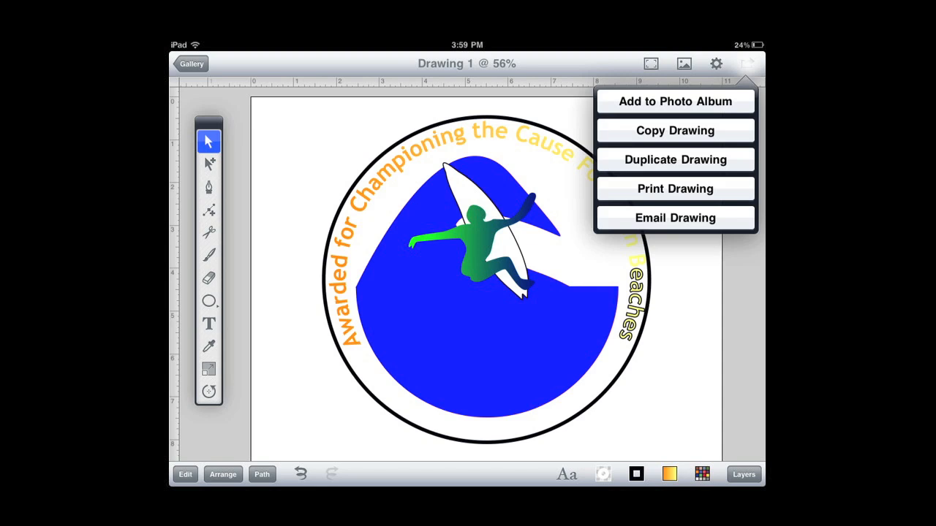
{"action": "left_click", "coordinate": [190, 65]}
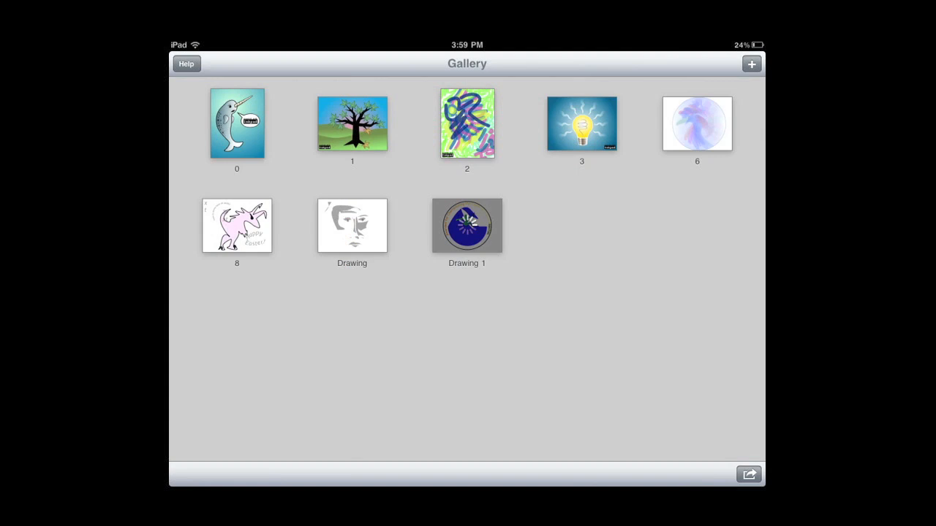
Select Drawing 1 in the gallery and choose to email it as a PNG.
{"action": "left_click", "coordinate": [749, 474]}
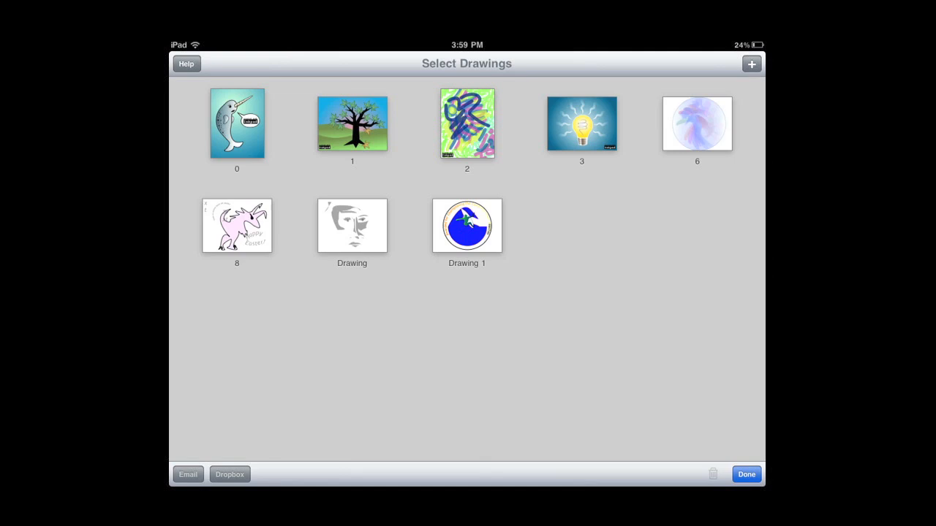
{"action": "left_click", "coordinate": [467, 225]}
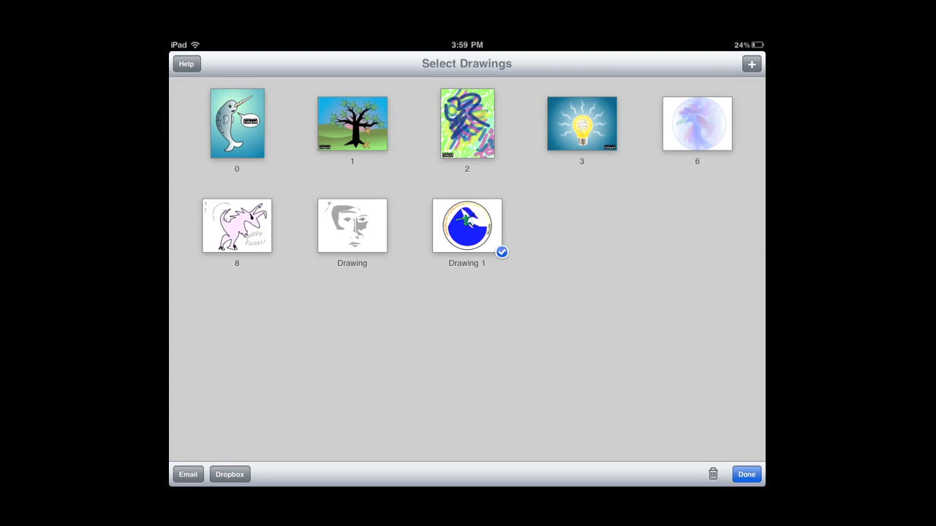
{"action": "left_click", "coordinate": [187, 474]}
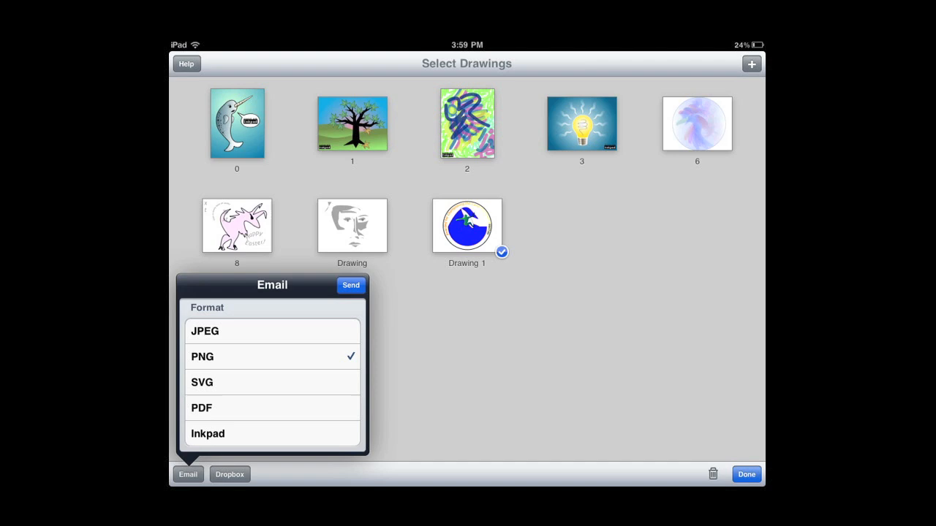